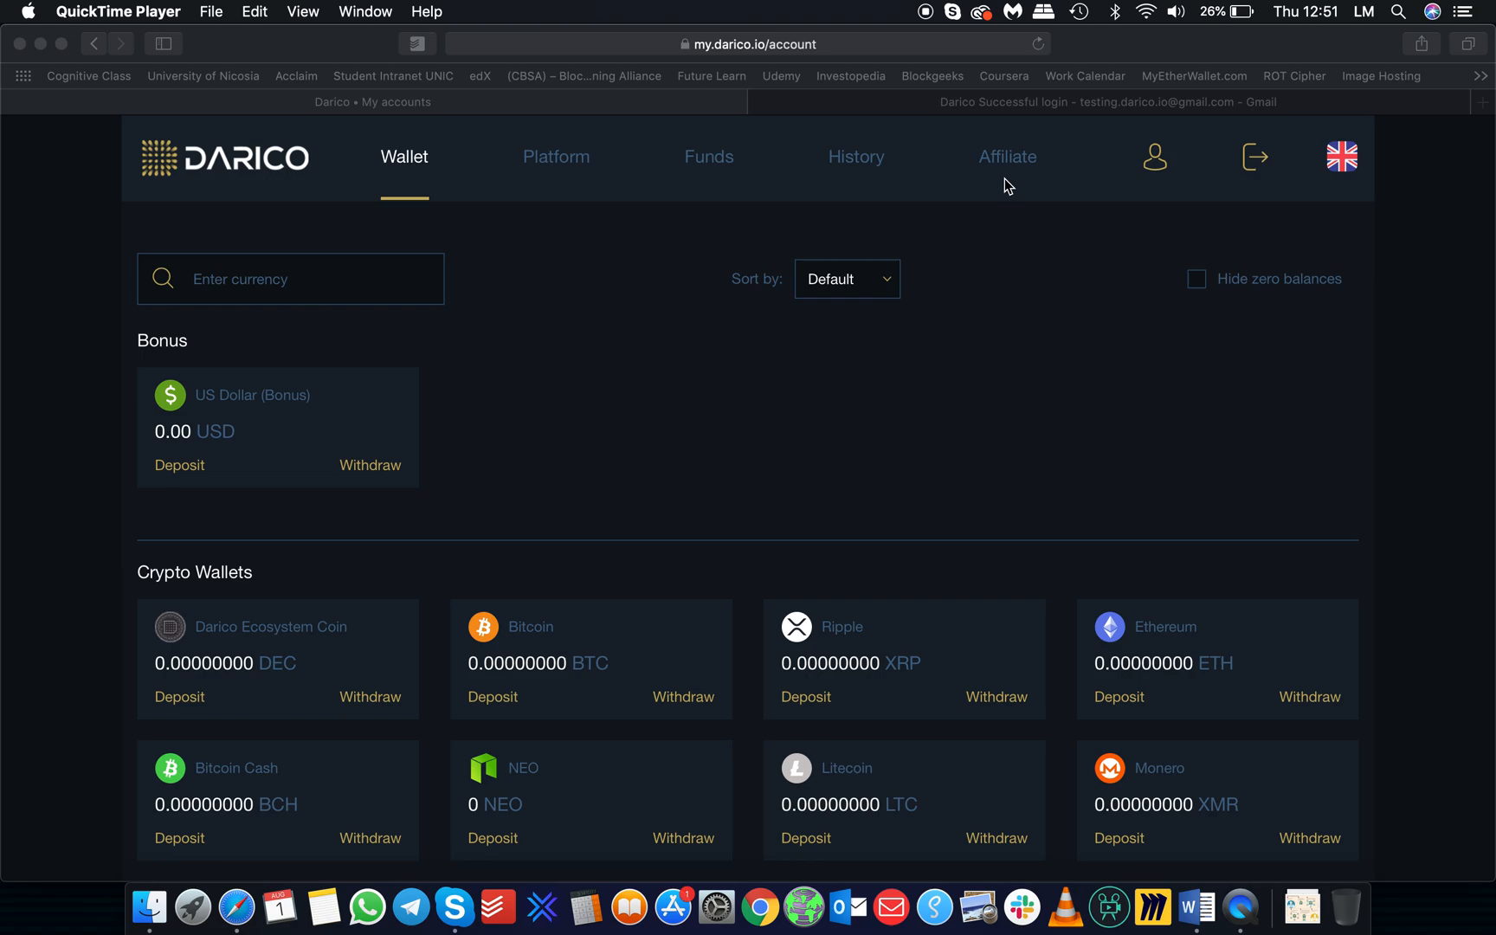
# Step: Scroll through the Wallet page, then switch to the Platform page showing the Live/Demo account form
pyautogui.scroll(-3)
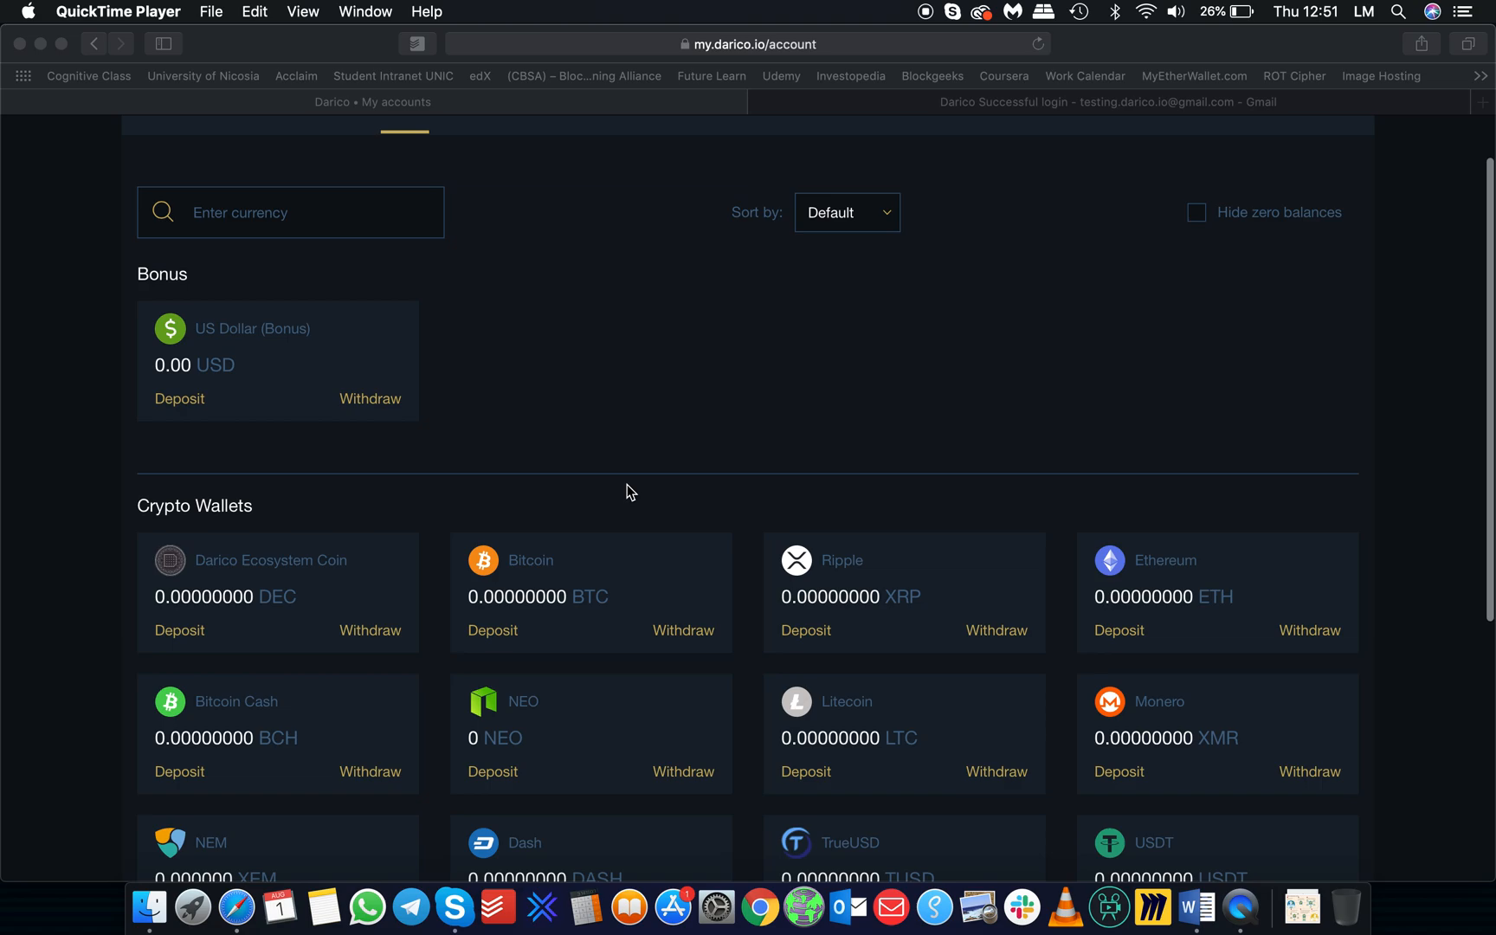
pyautogui.scroll(-3)
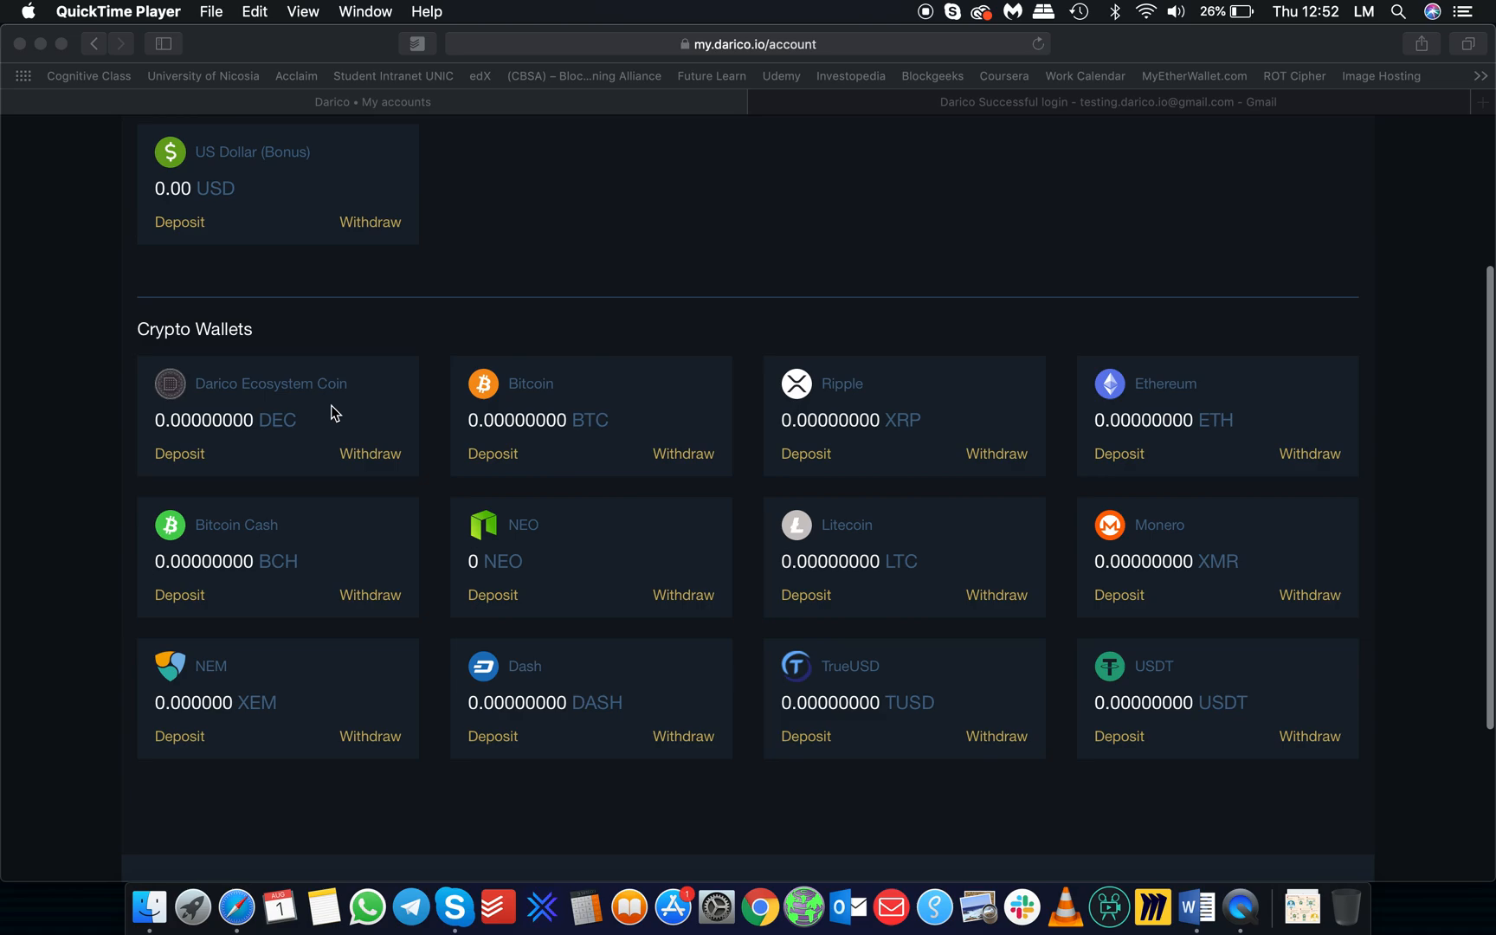
pyautogui.moveTo(369, 458)
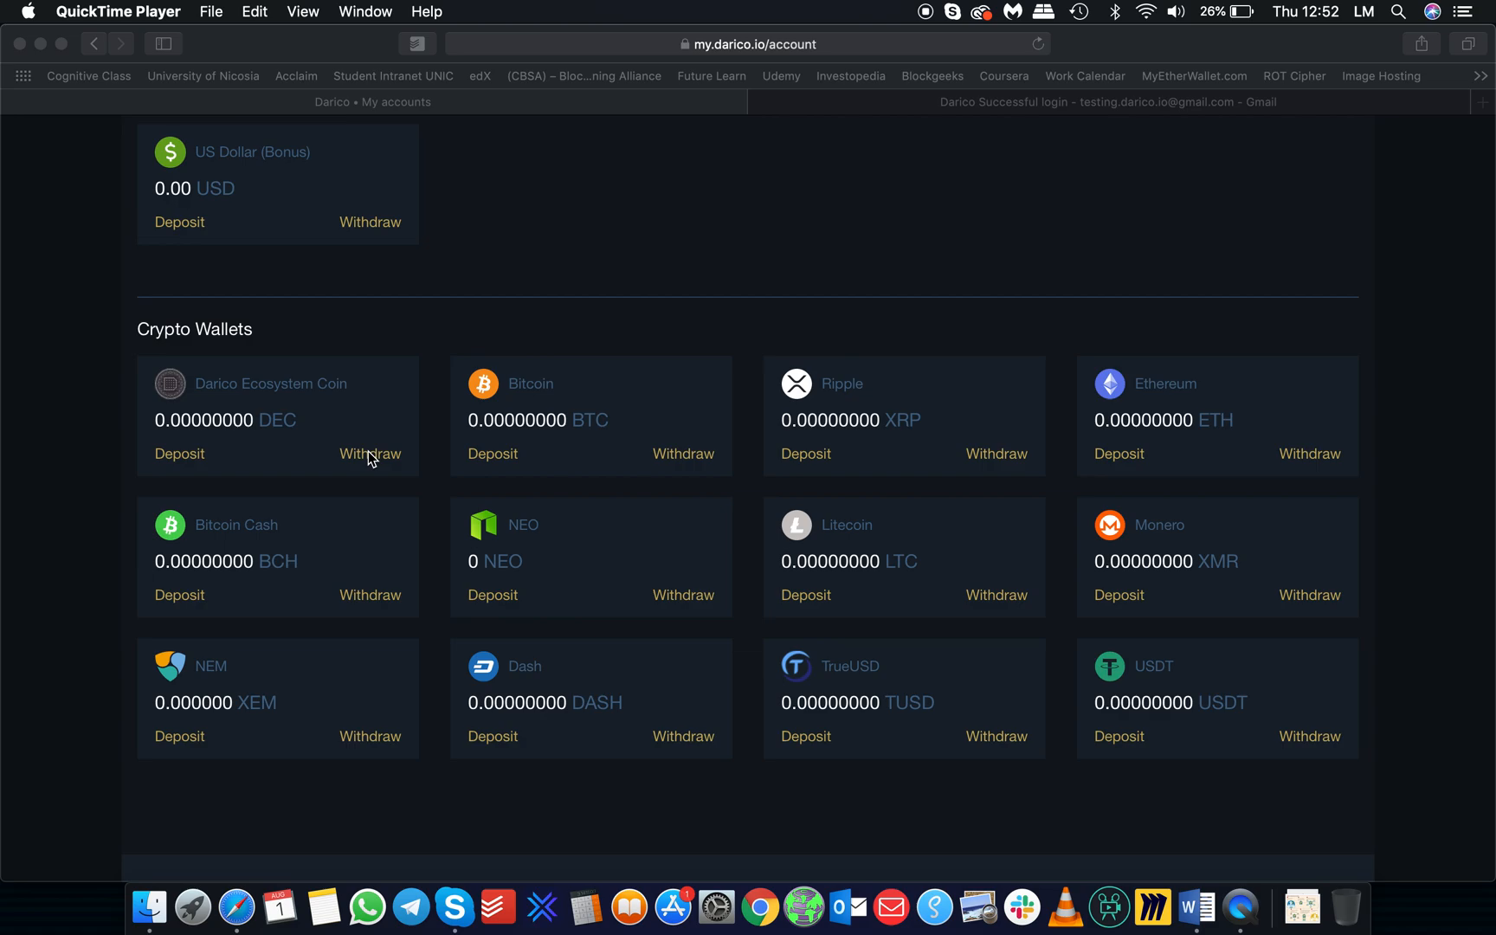
pyautogui.moveTo(678, 591)
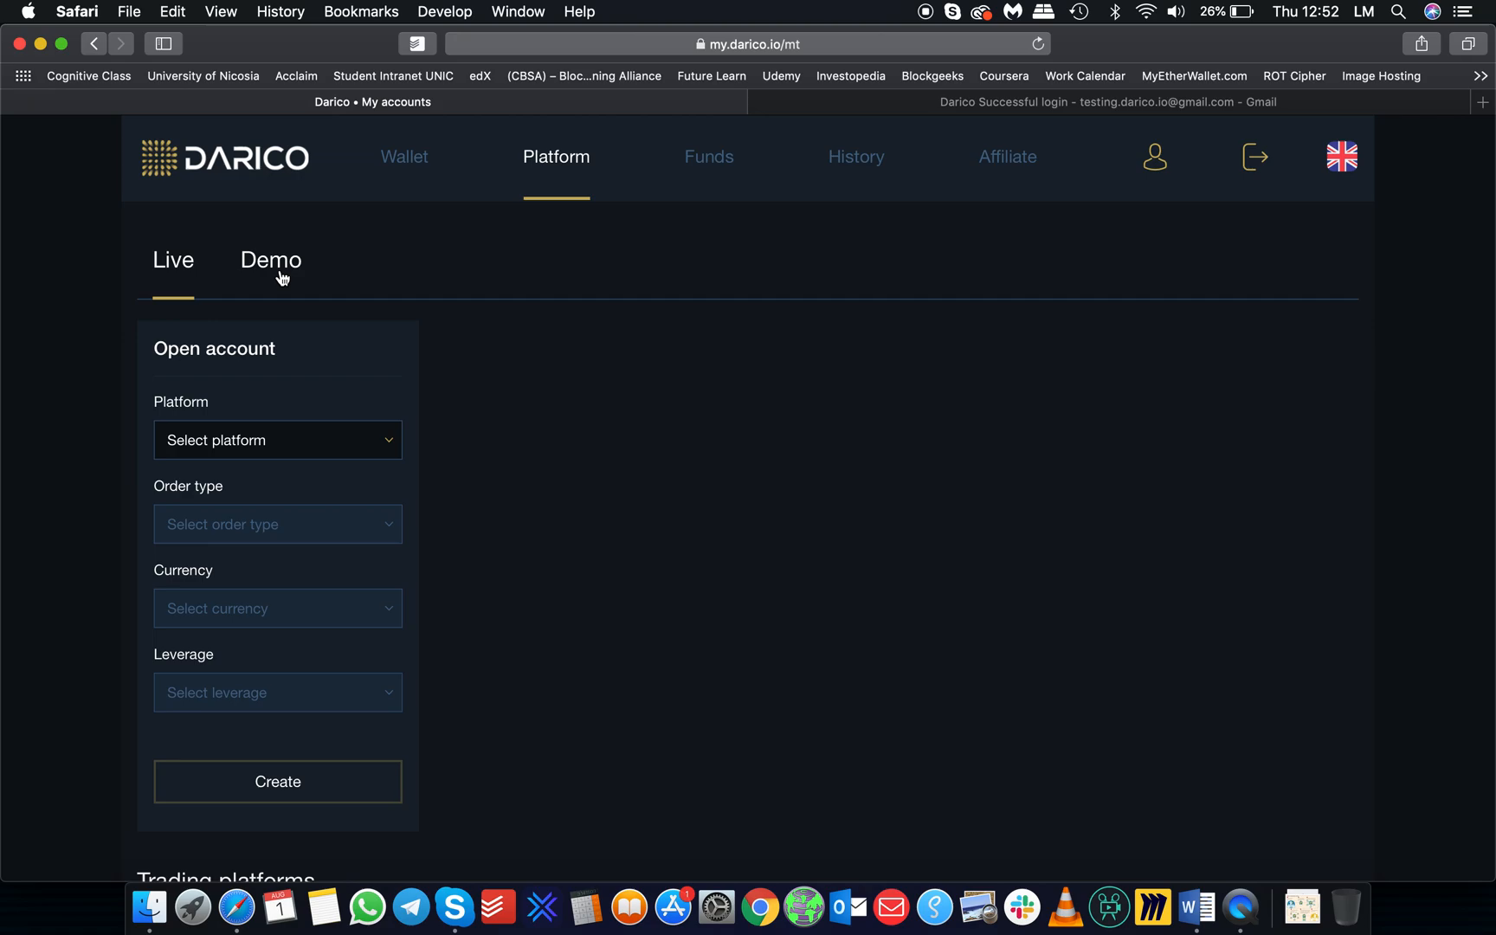
pyautogui.click(708, 156)
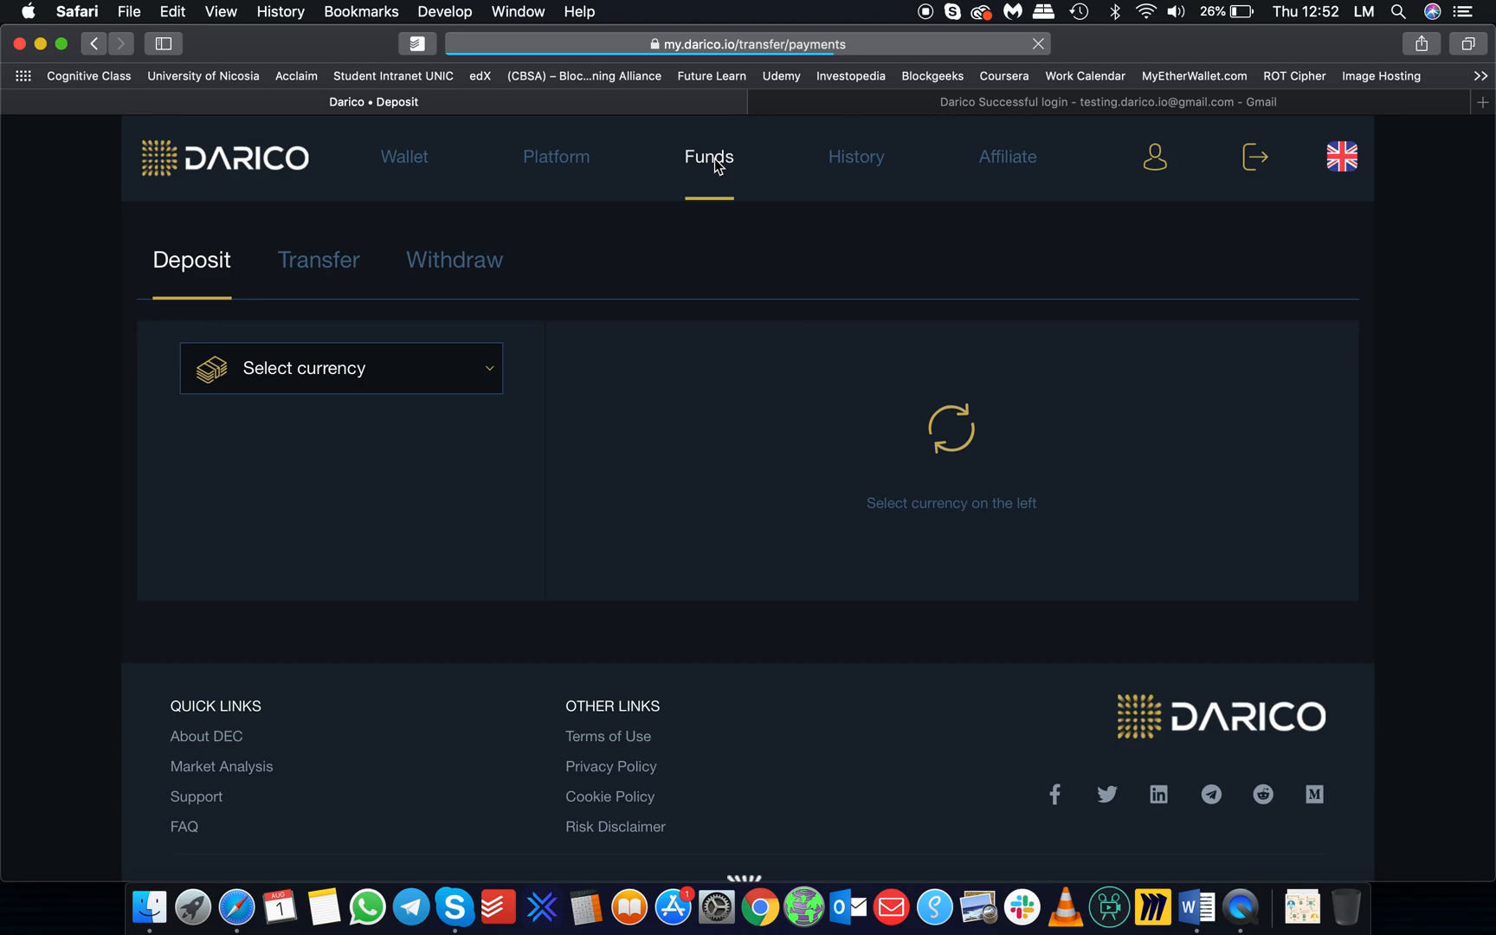
# Step: Show the Deposit page's currency list, then move on via the Funds navigation
pyautogui.click(339, 369)
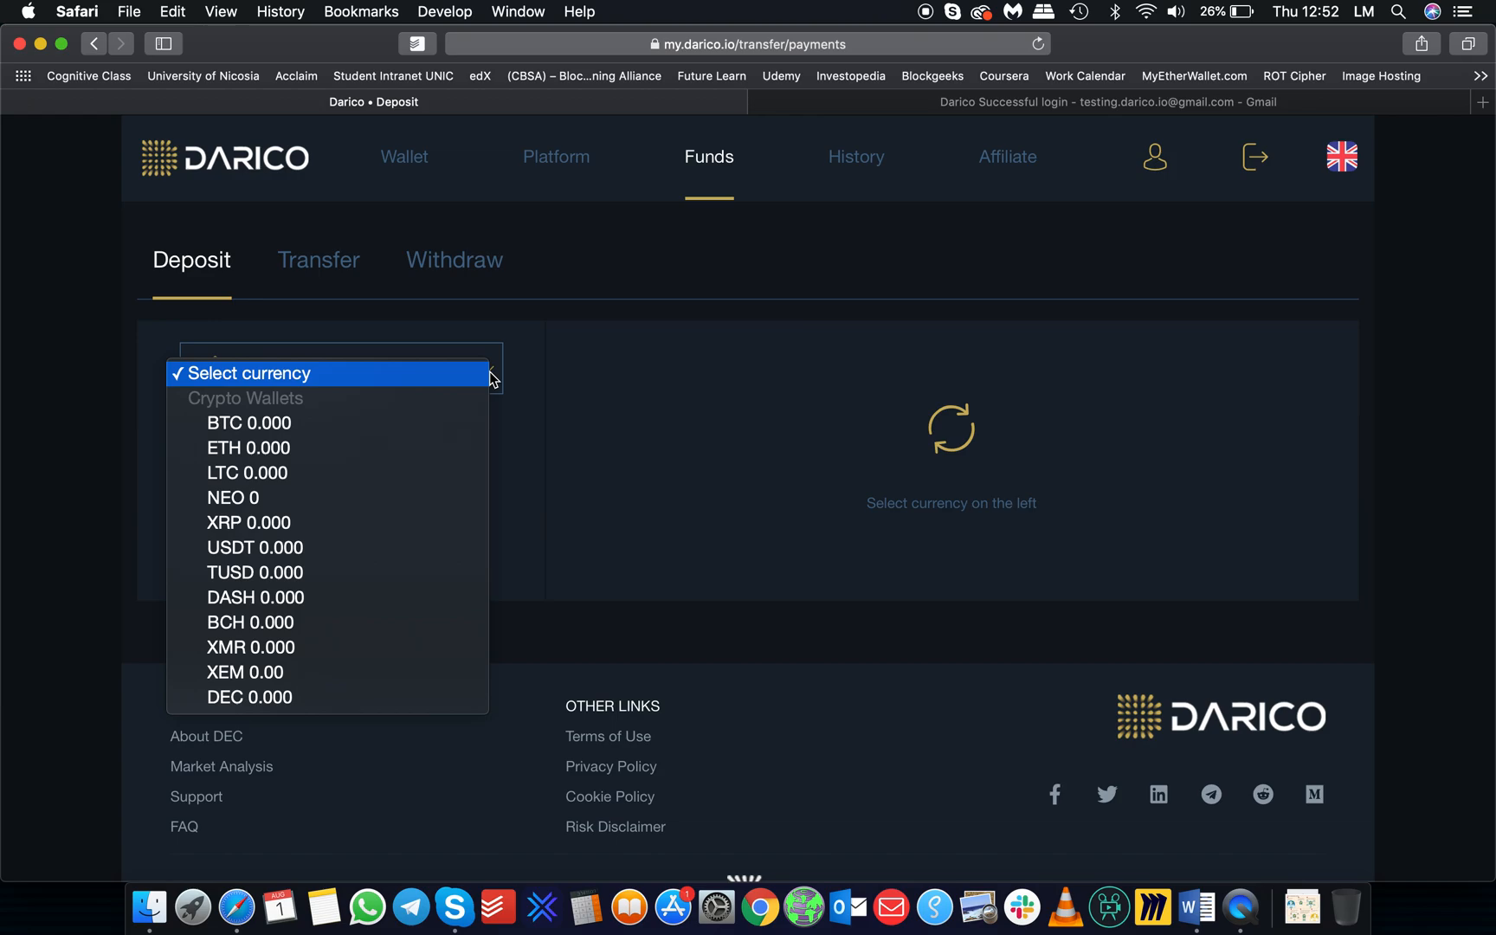
pyautogui.click(855, 156)
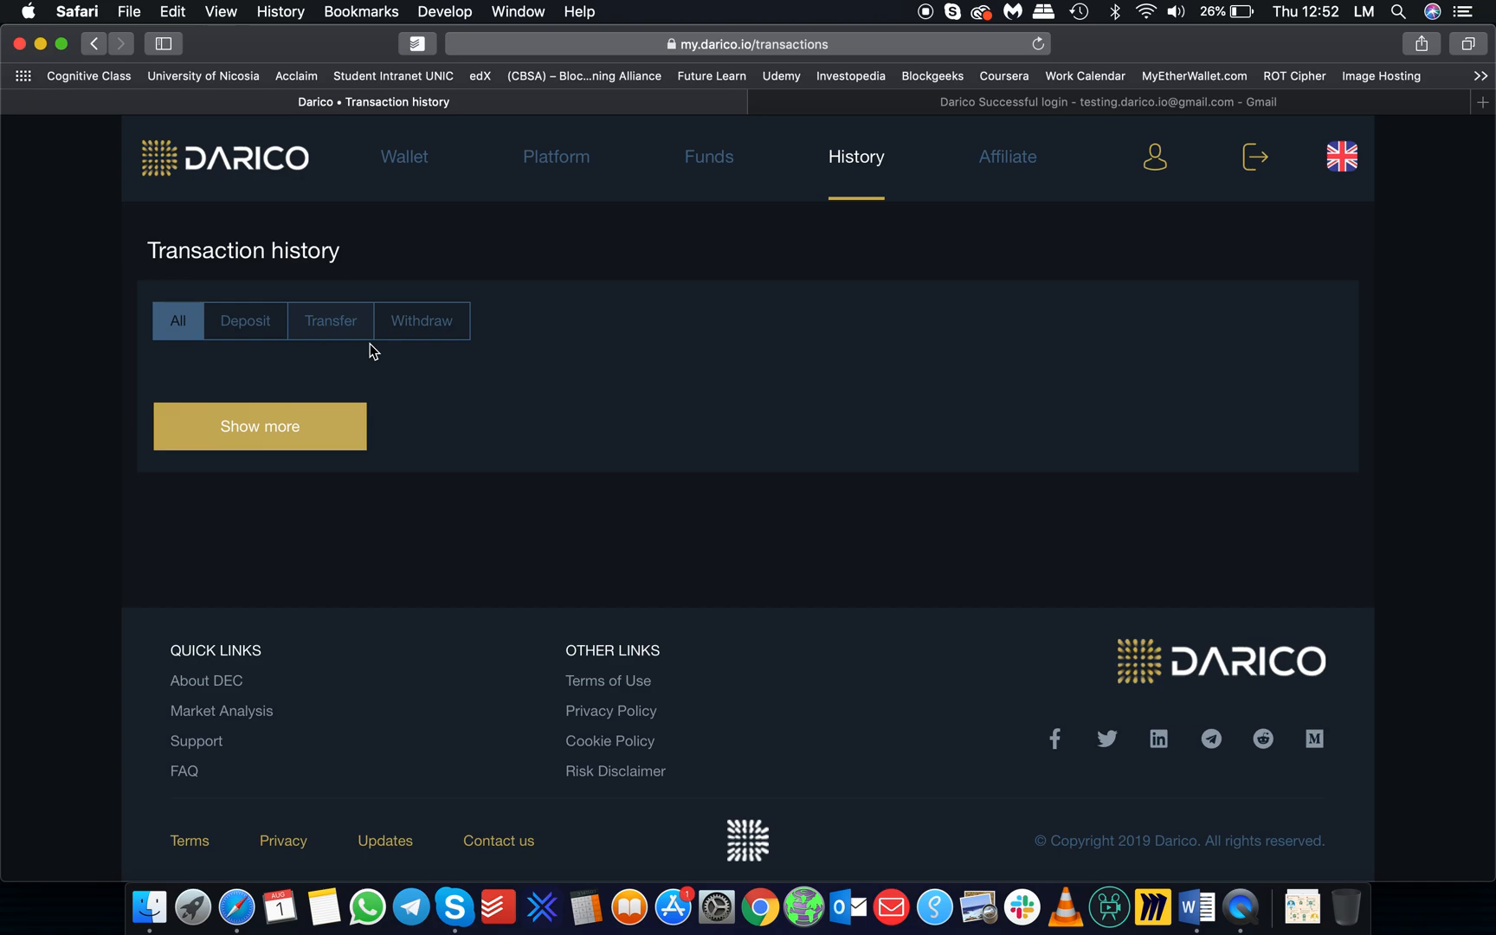
# Step: Switch to the History tab to view Transaction history with no transactions listed
pyautogui.click(1006, 155)
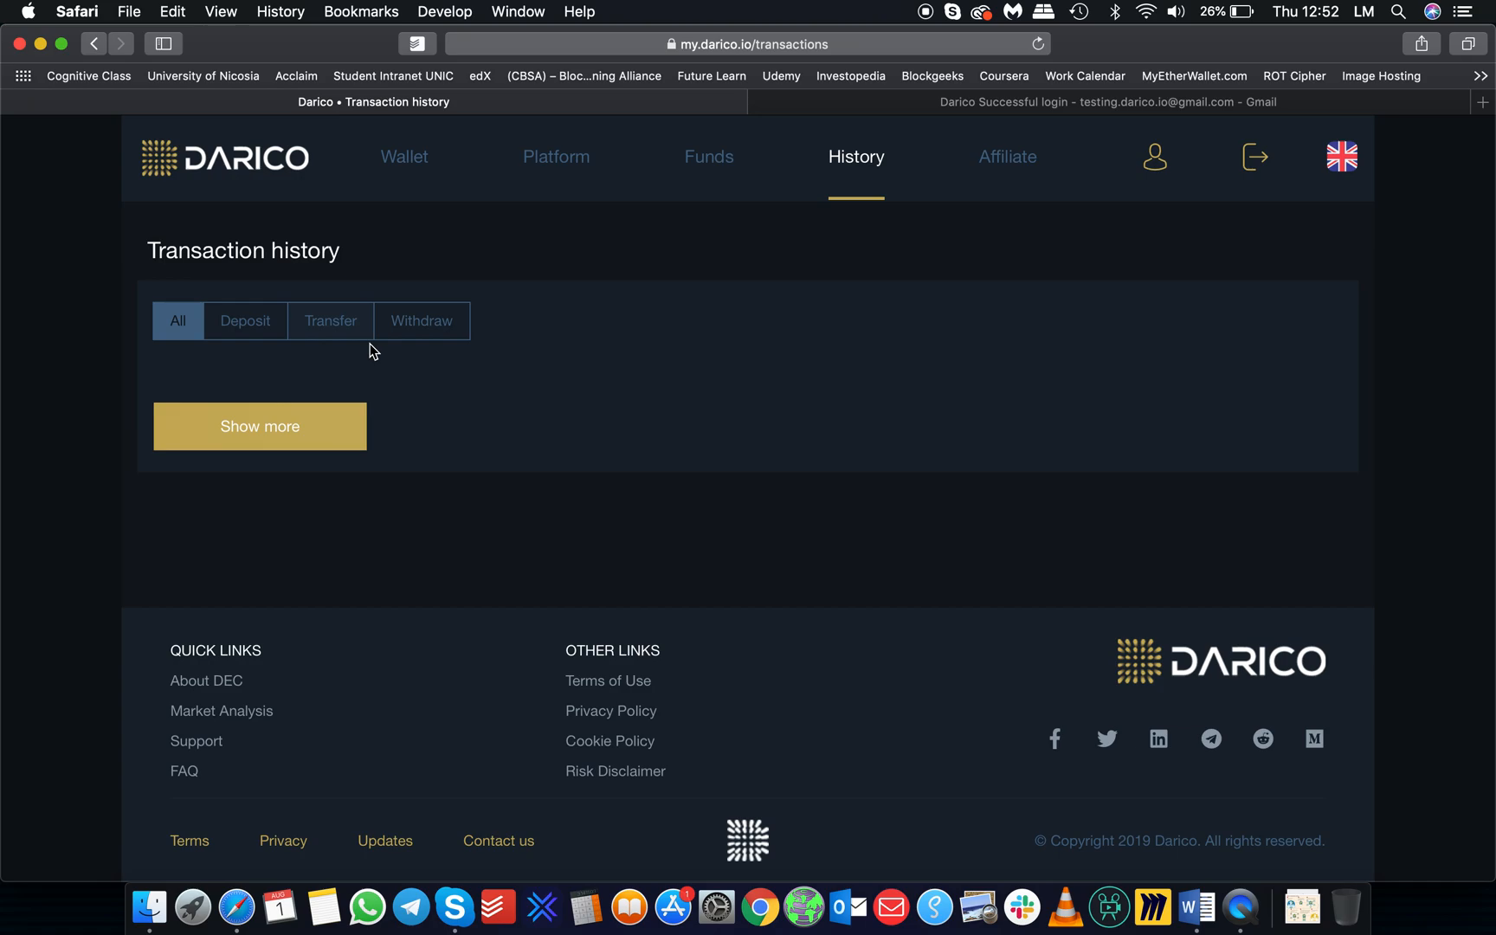